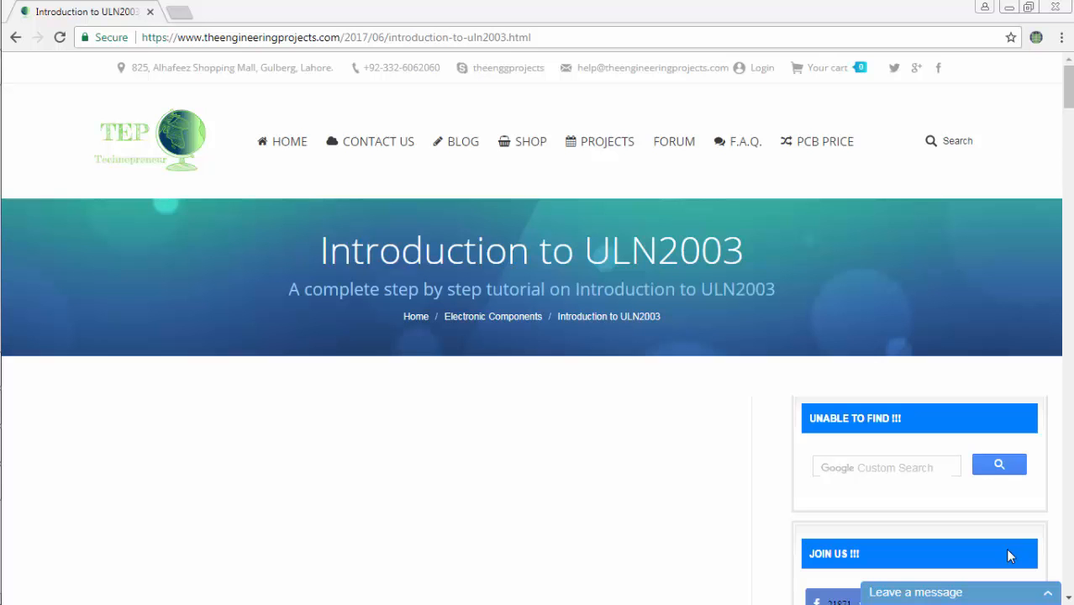
mouse_move(823, 296)
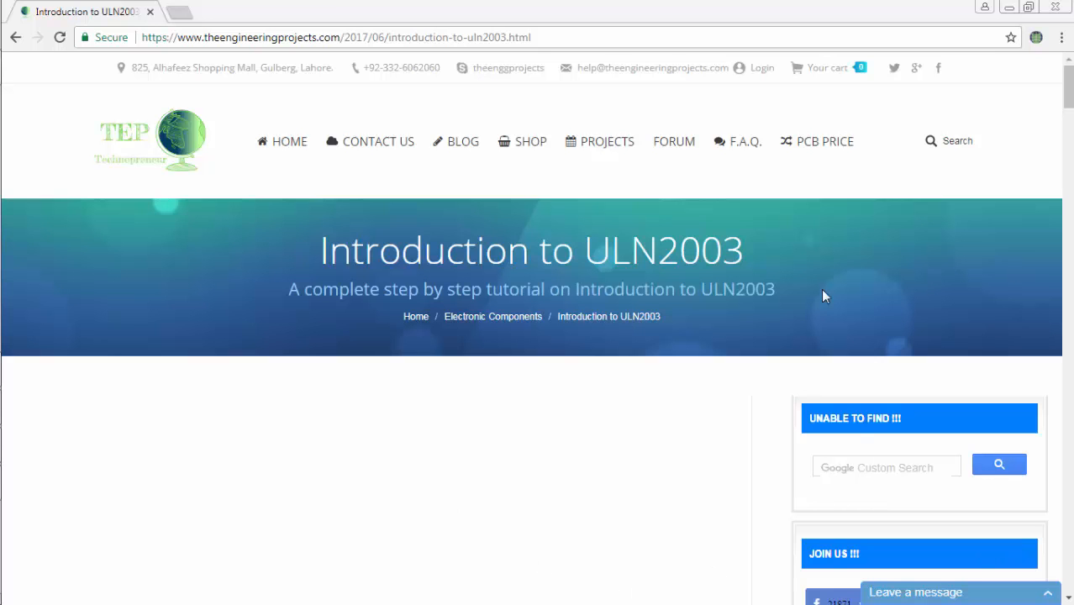
Step: Scroll the Introduction to ULN2003 article down to the '1. ULN2003 Pinout' section
scroll("down", 3)
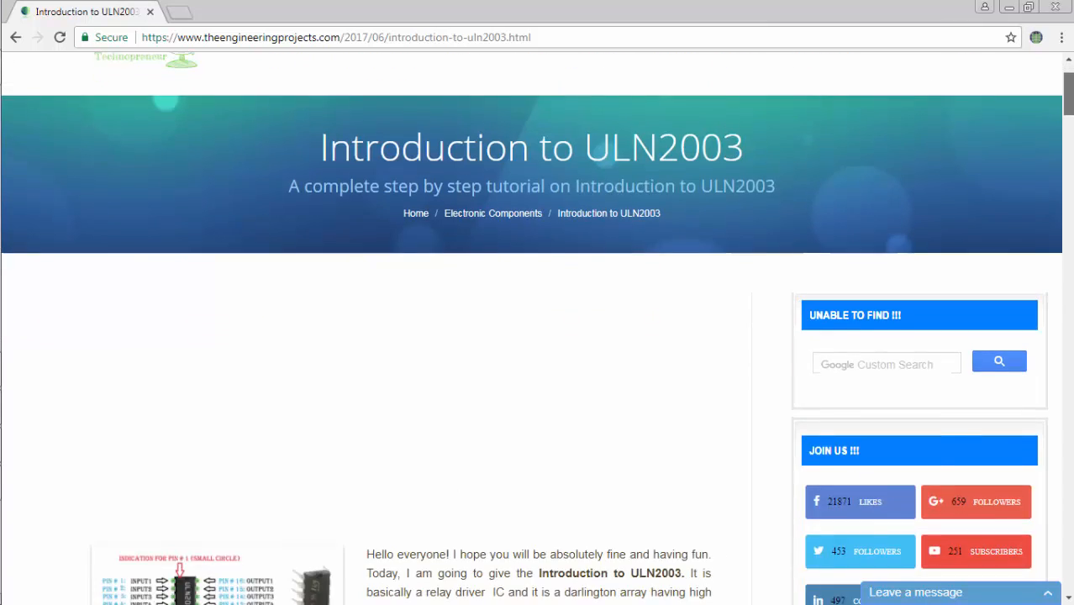
scroll("down", 3)
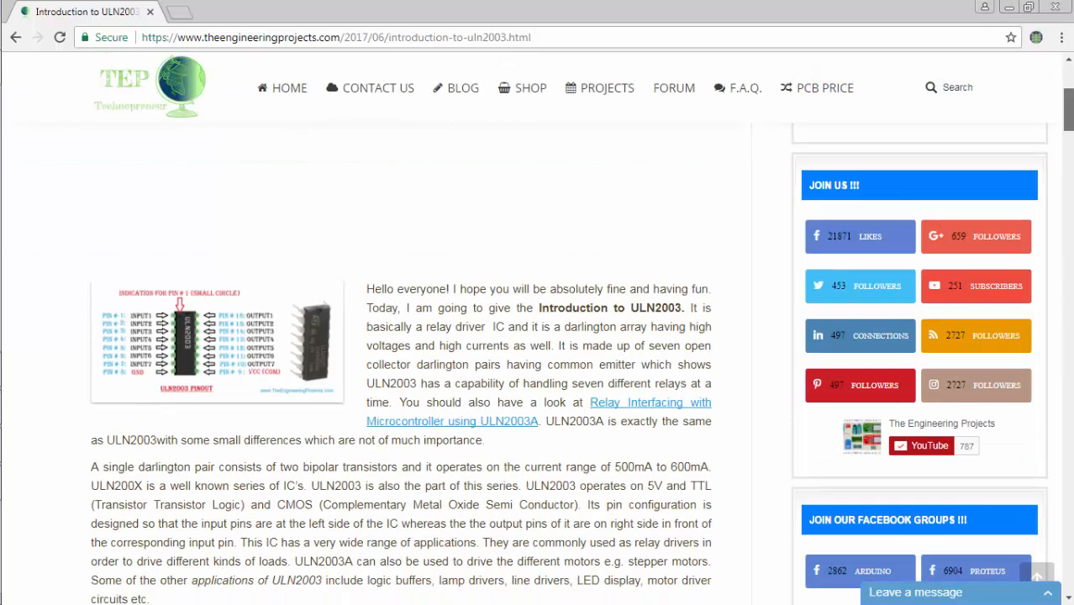
scroll("down", 3)
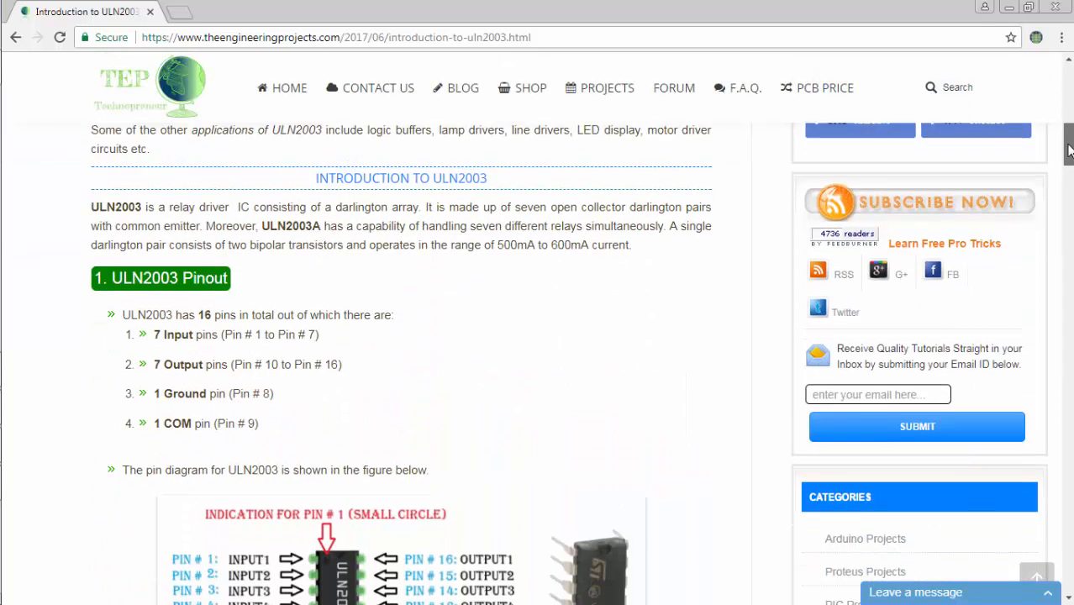
scroll("down", 3)
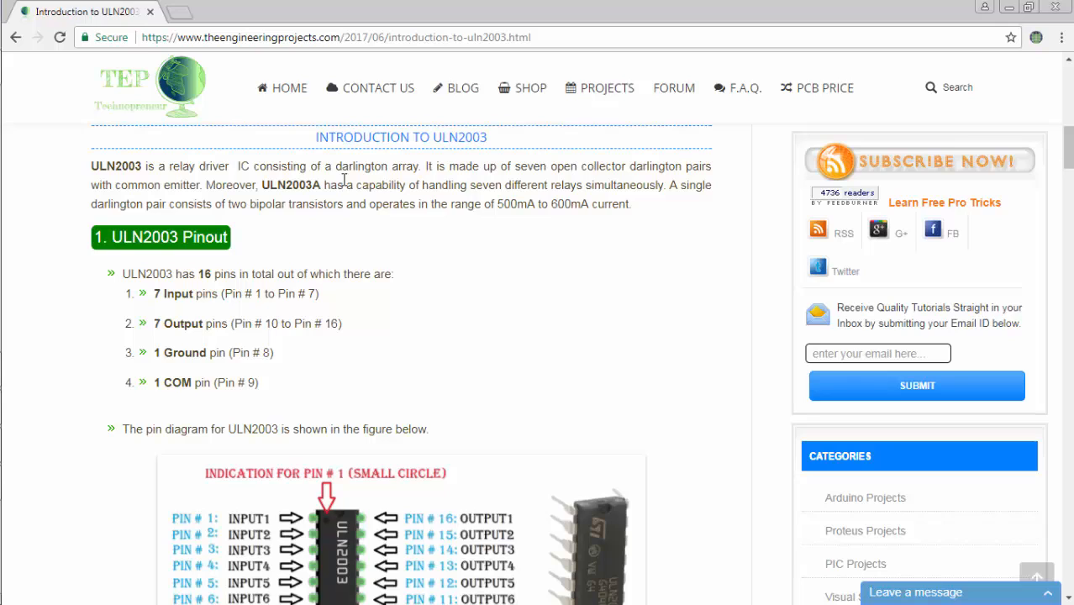
mouse_move(588, 172)
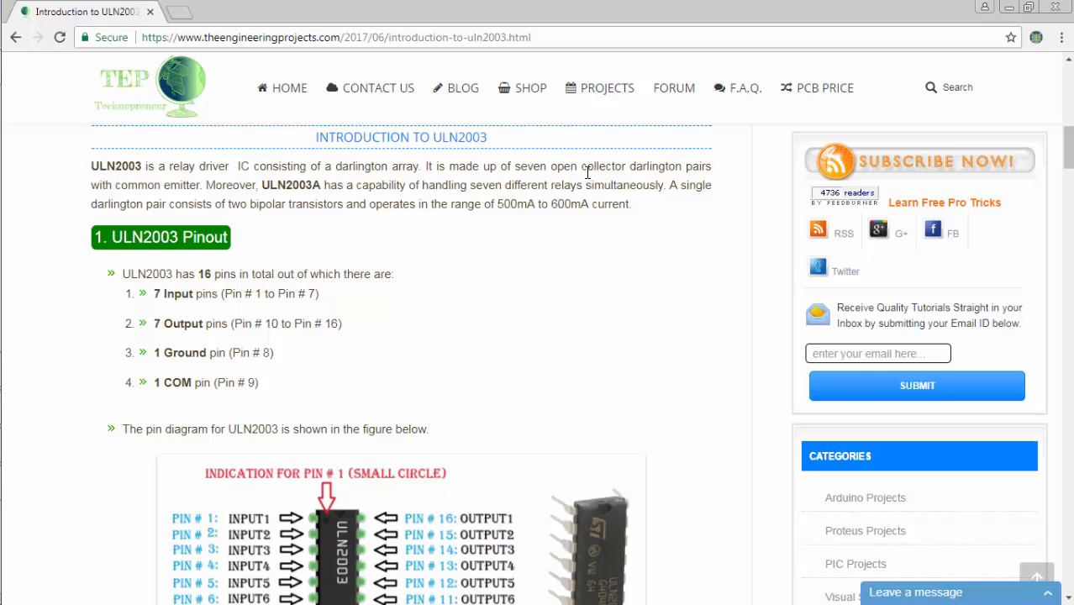
mouse_move(704, 184)
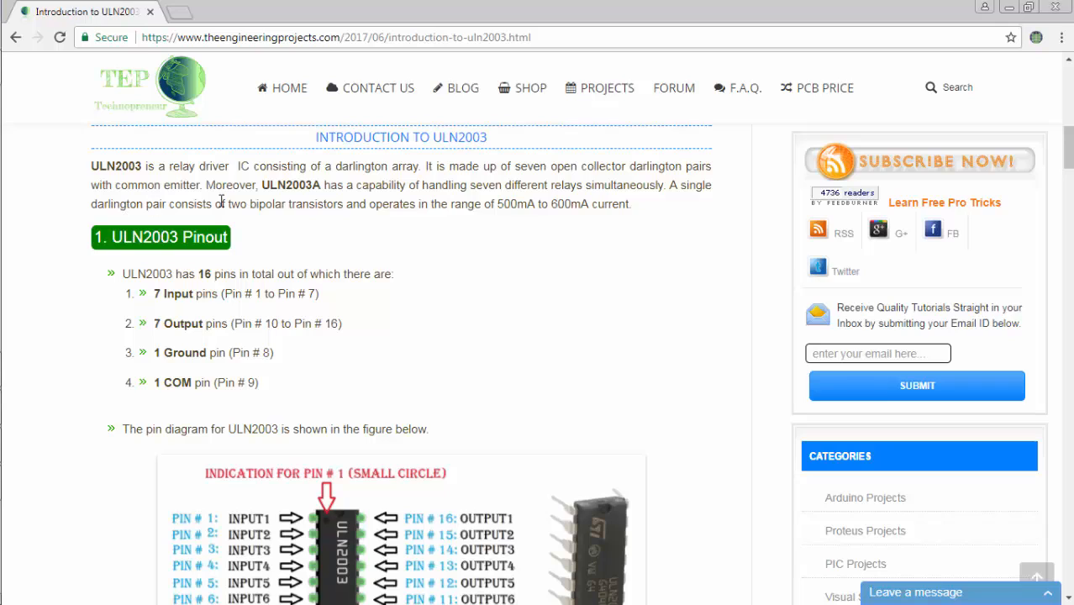
mouse_move(299, 204)
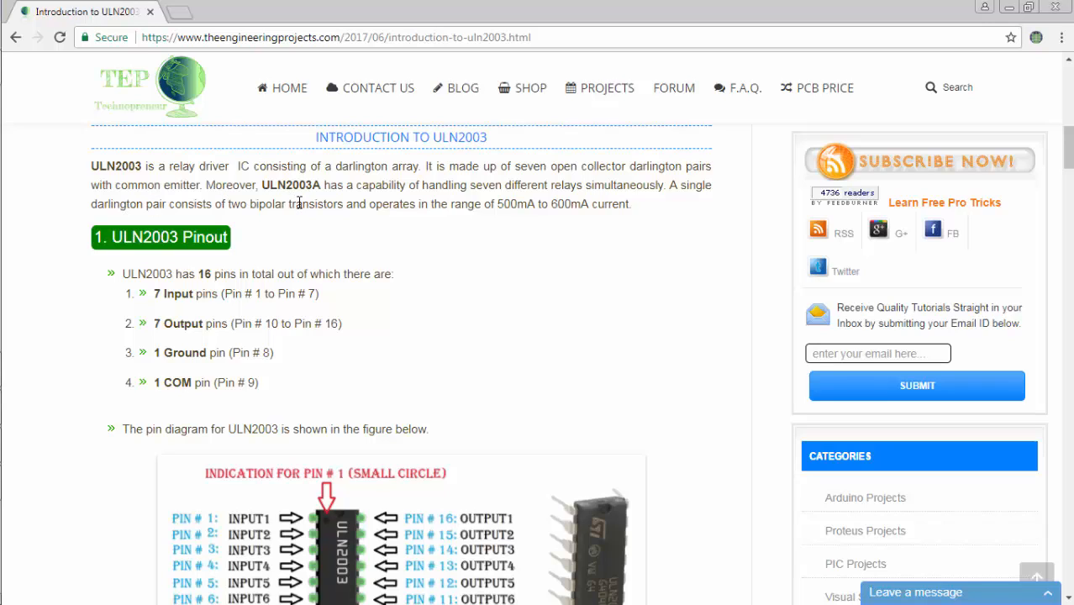
mouse_move(531, 163)
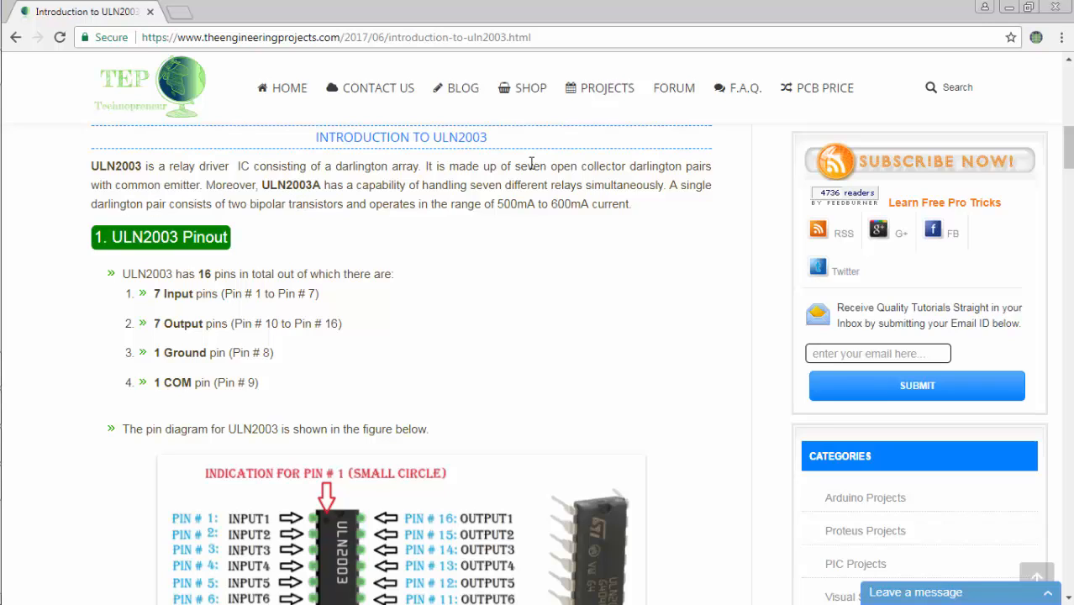
mouse_move(546, 199)
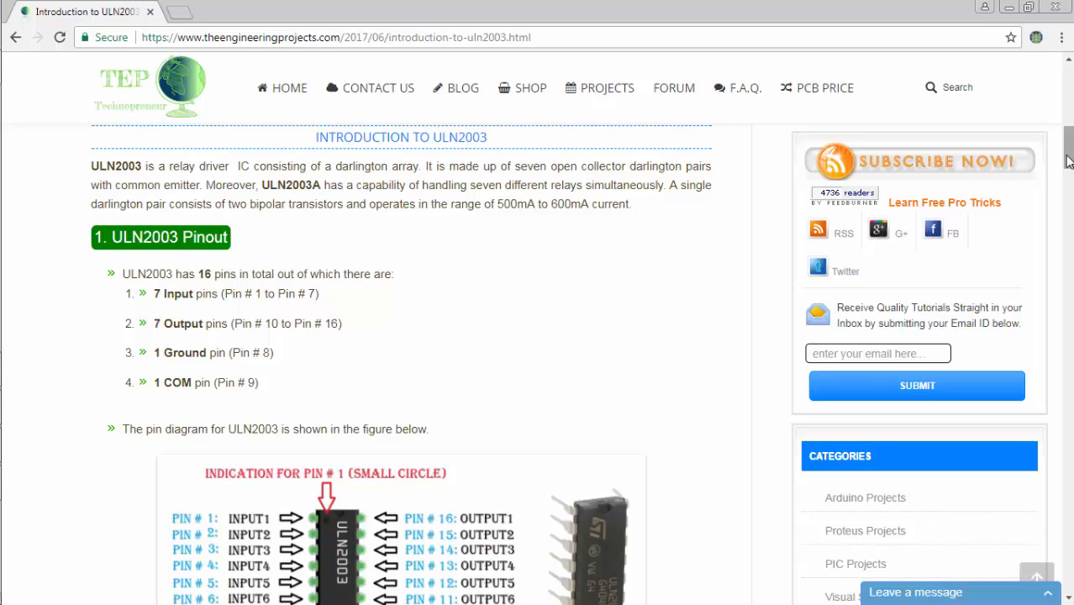
scroll("down", 3)
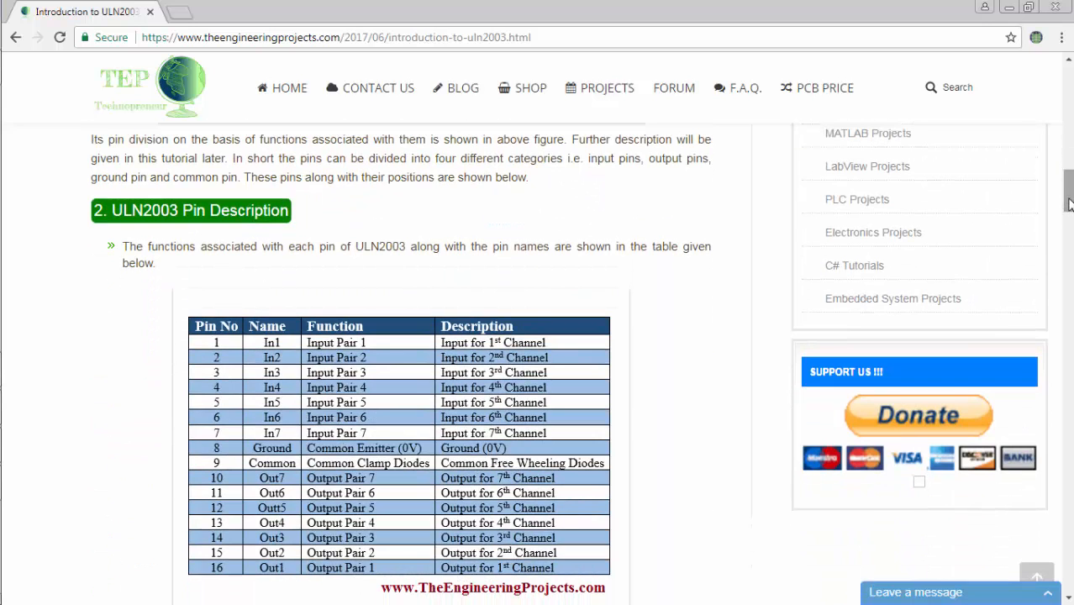
scroll("down", 3)
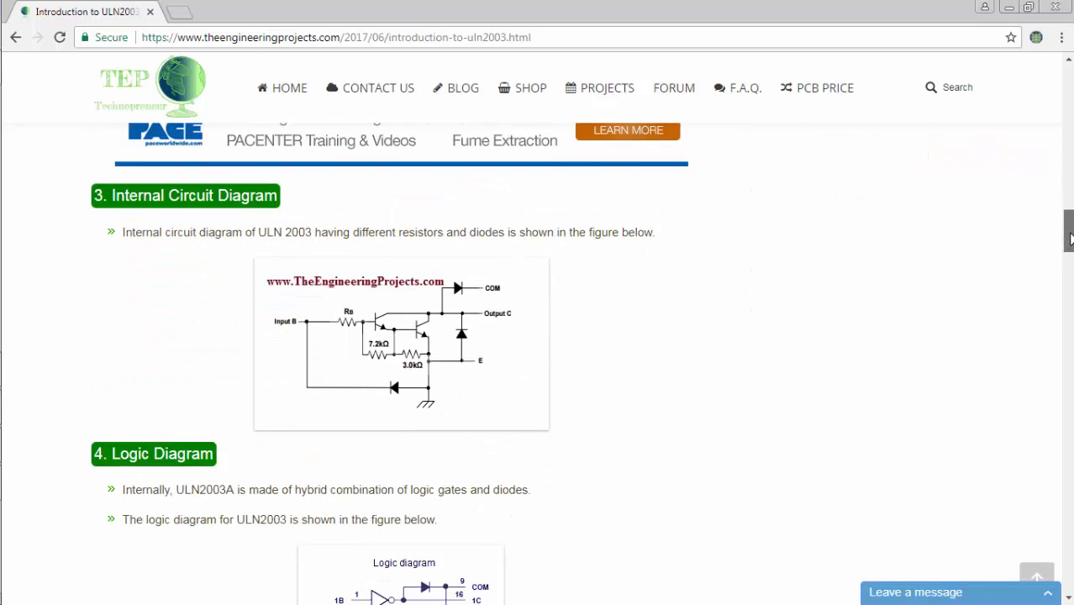
scroll("up", 3)
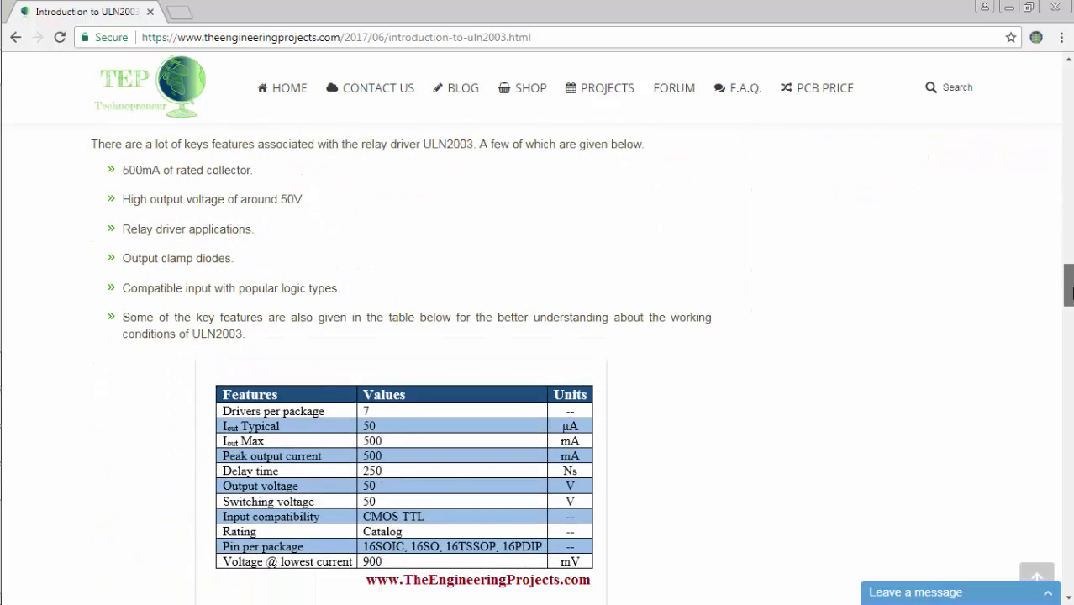
scroll("down", 3)
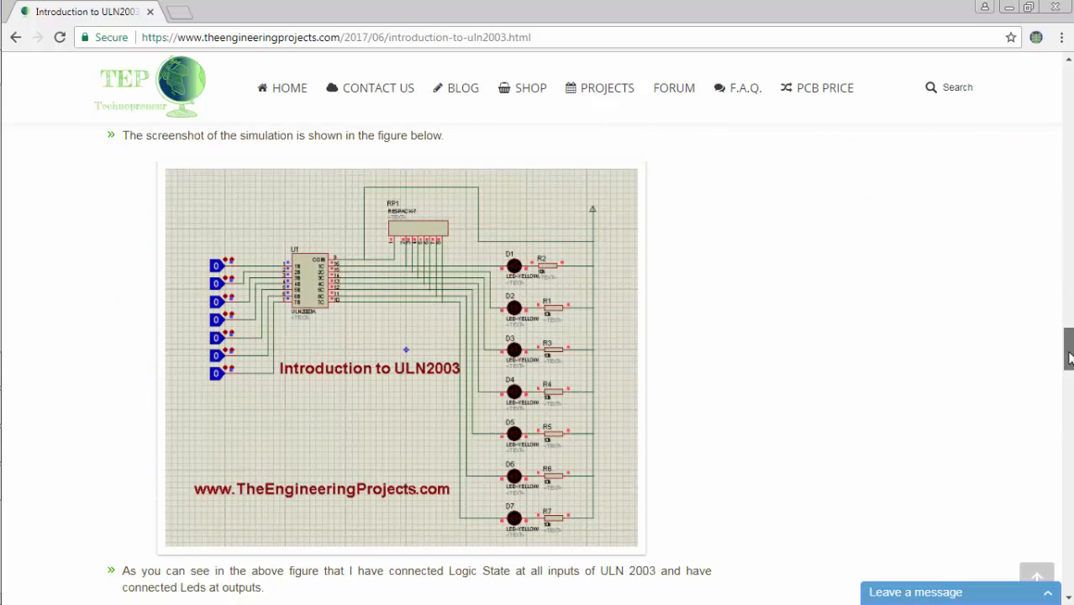
scroll("down", 3)
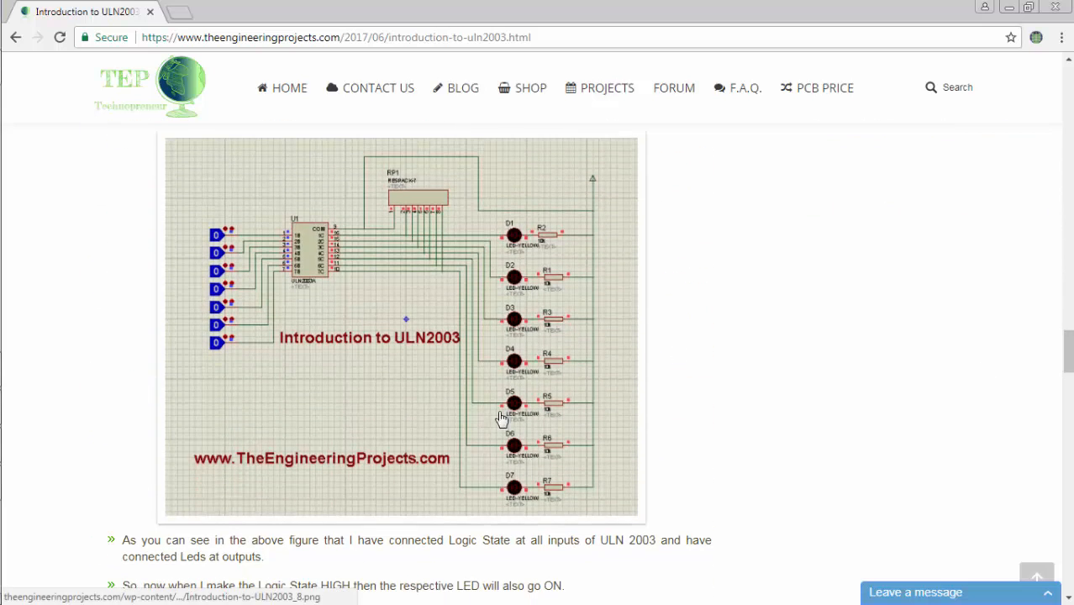
mouse_move(490, 353)
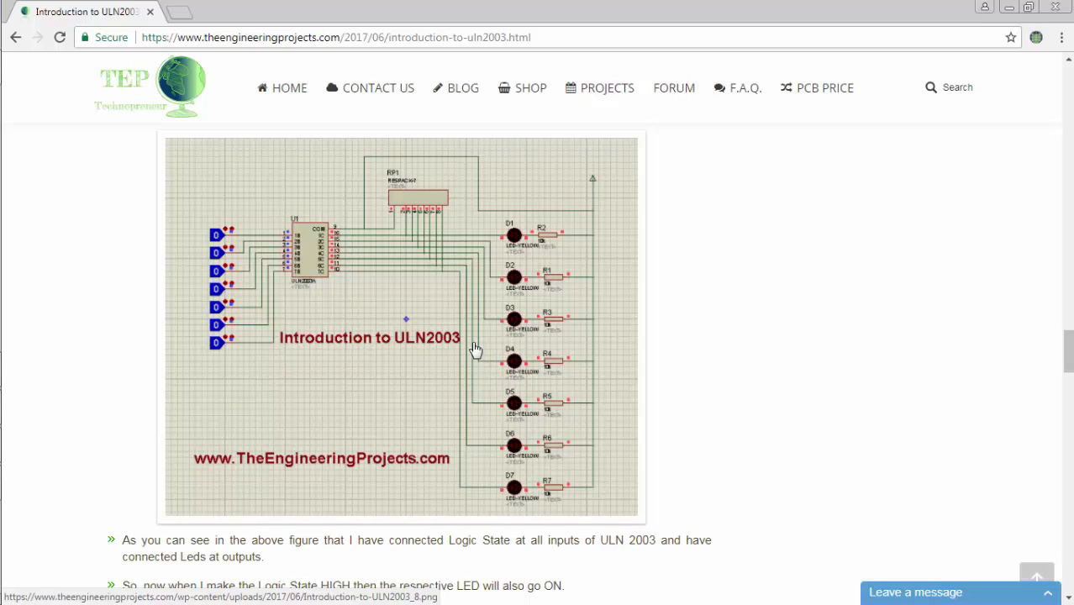
mouse_move(296, 277)
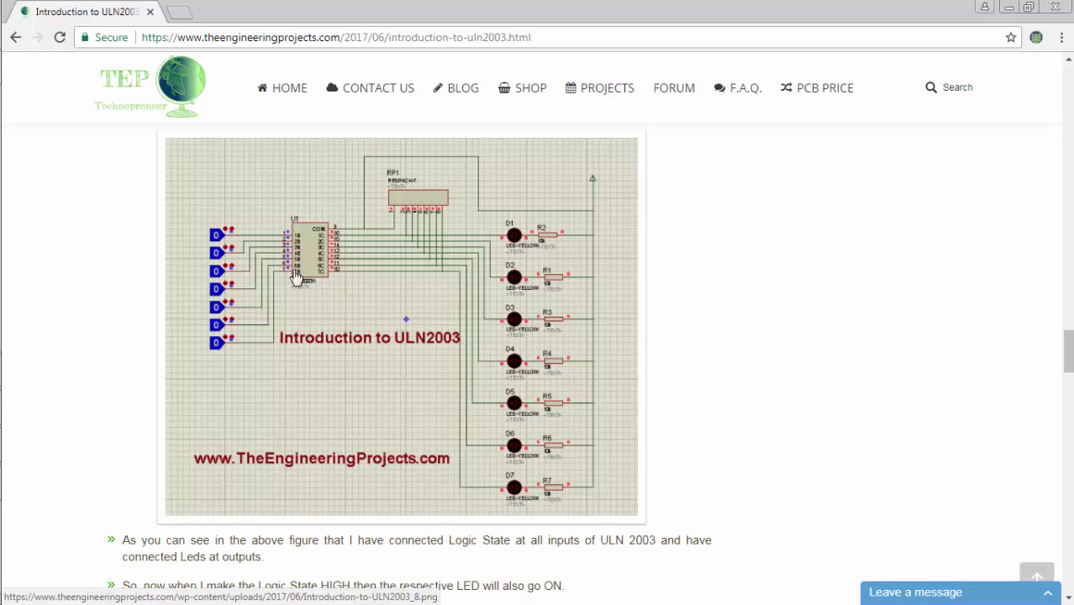
mouse_move(180, 222)
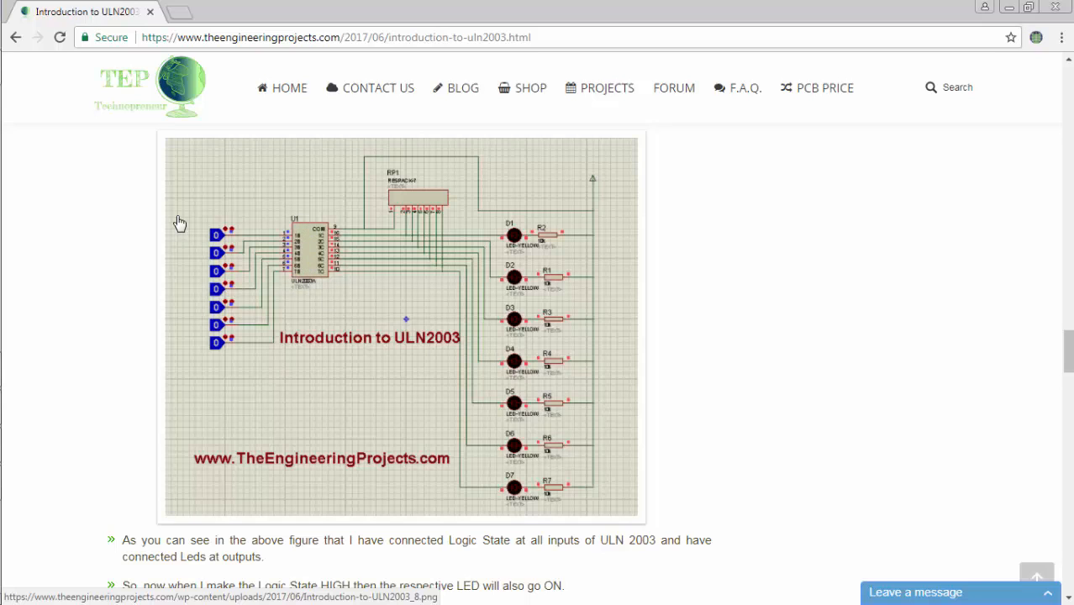
mouse_move(275, 278)
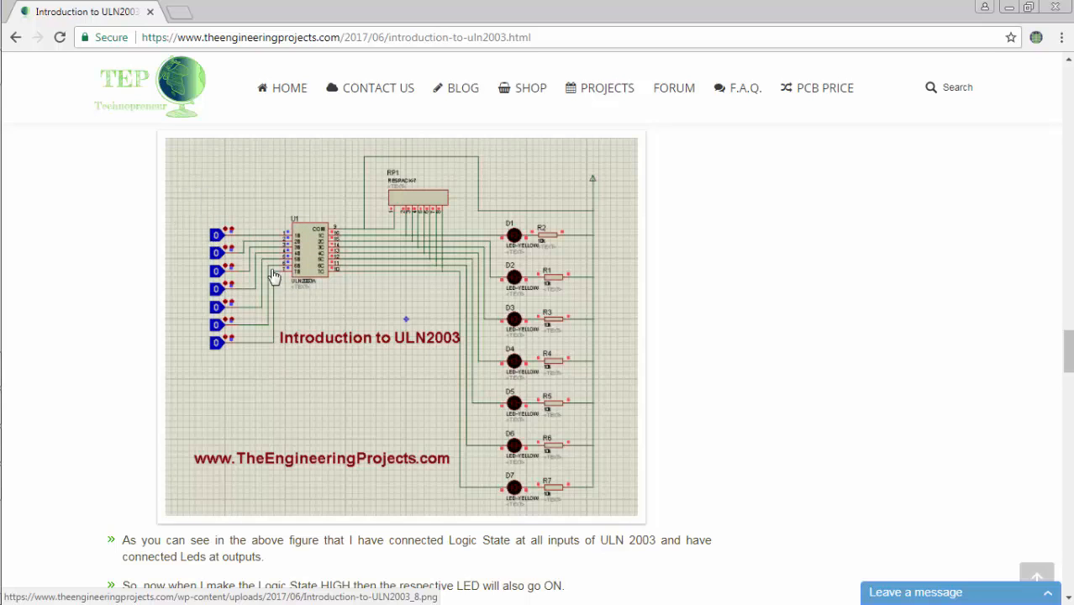
mouse_move(210, 231)
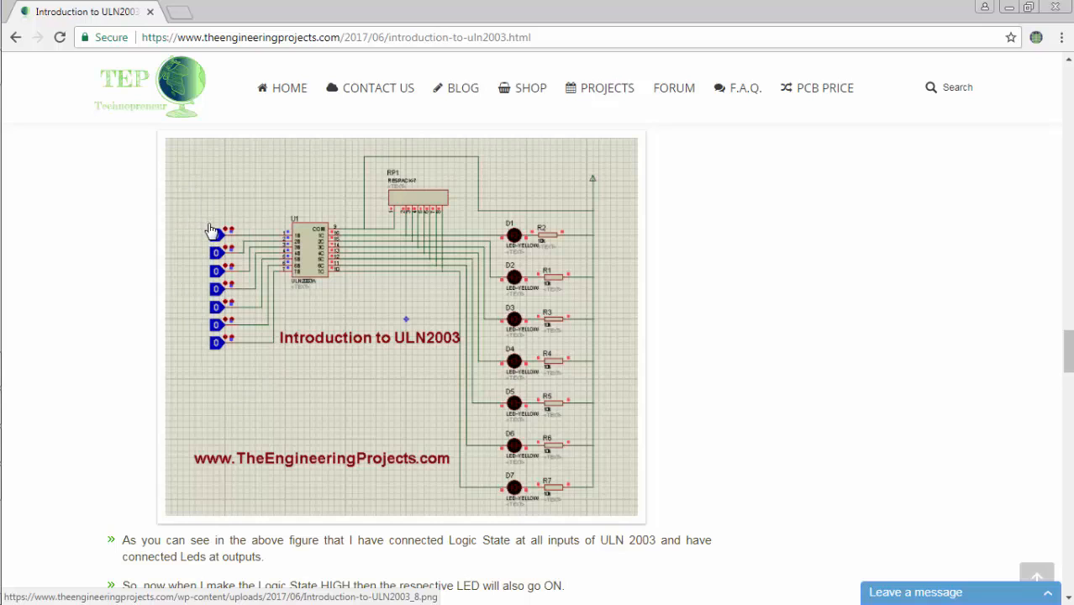
mouse_move(218, 247)
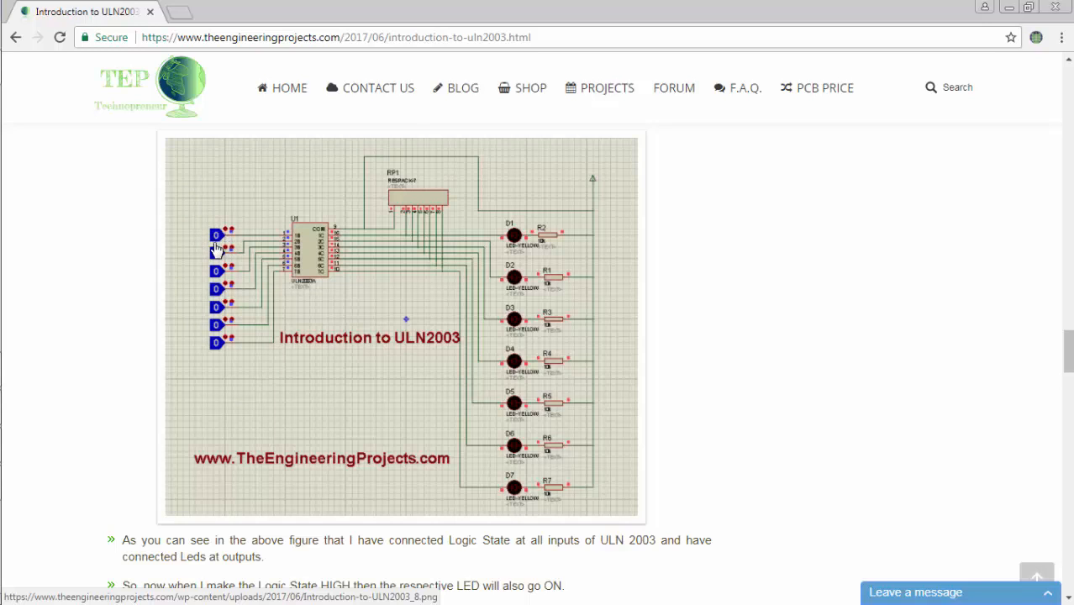
mouse_move(500, 233)
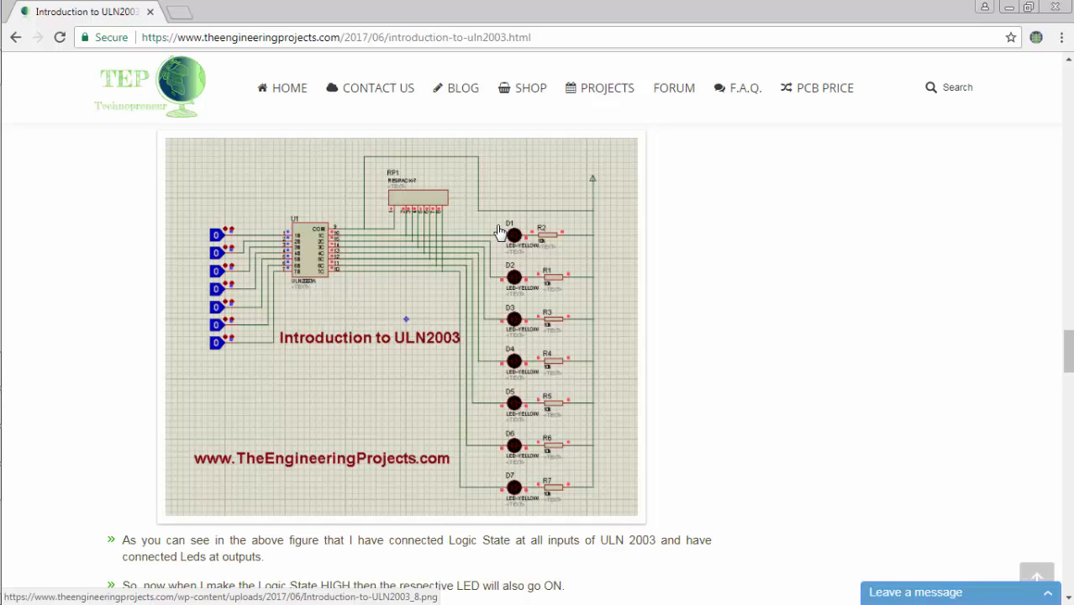
mouse_move(227, 341)
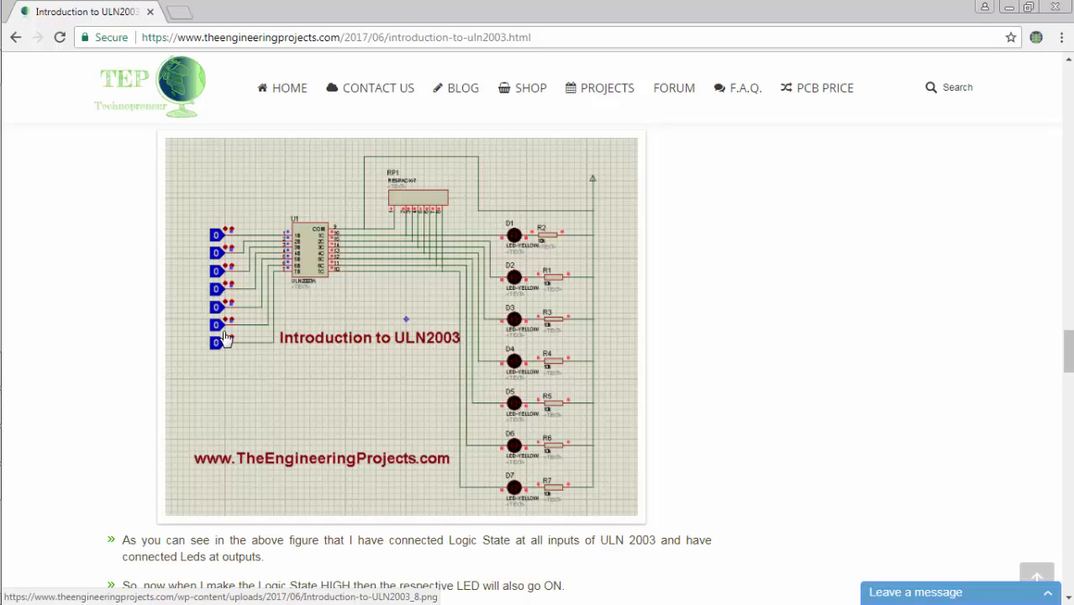
mouse_move(189, 307)
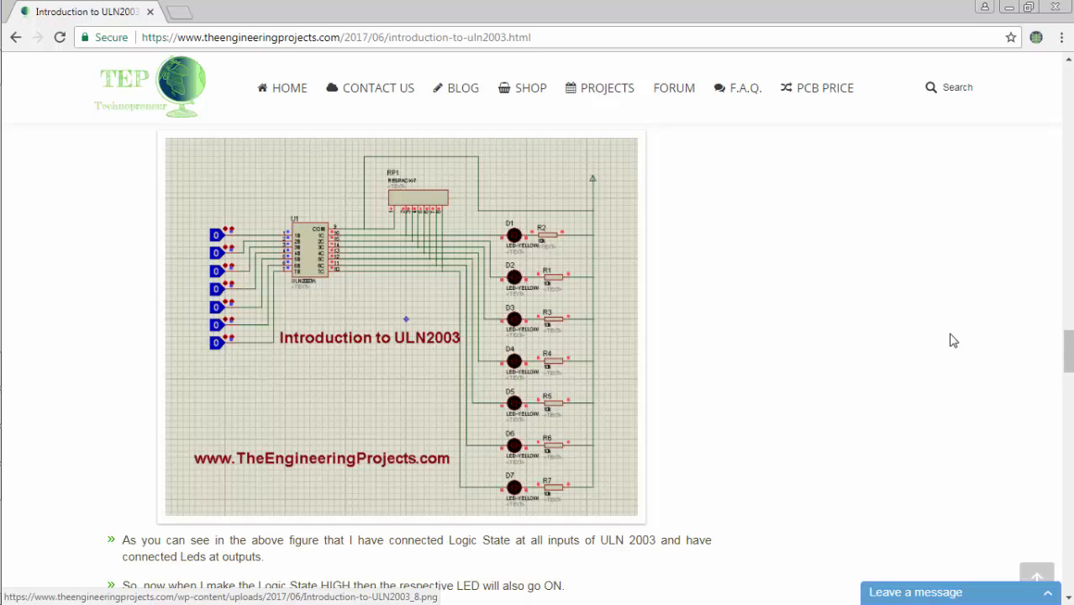
Step: Download the Proteus Simulation .rar archive and open its download options menu
scroll("down", 3)
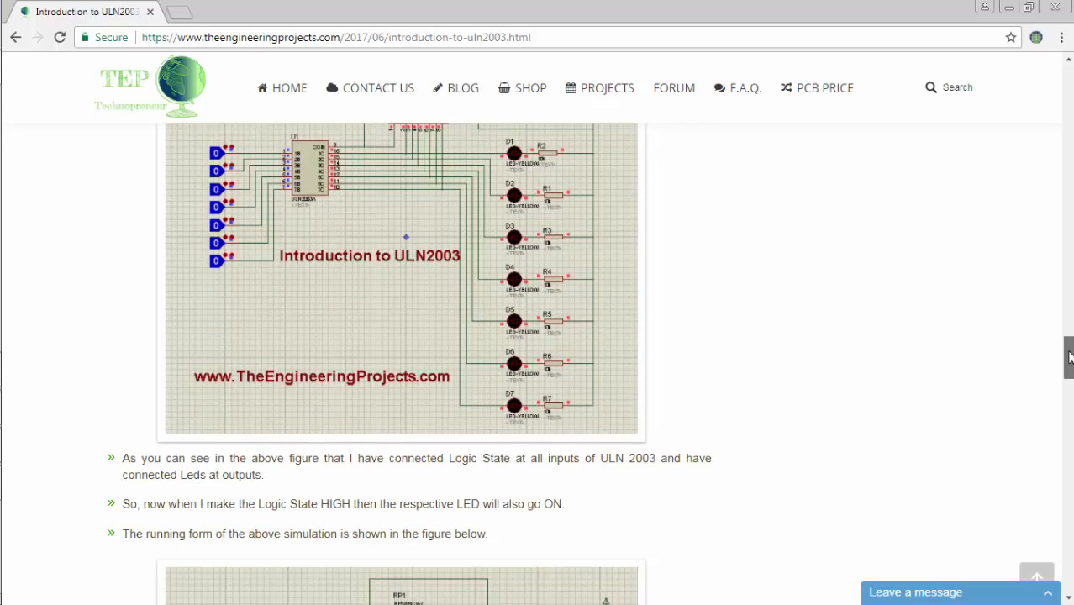
scroll("down", 3)
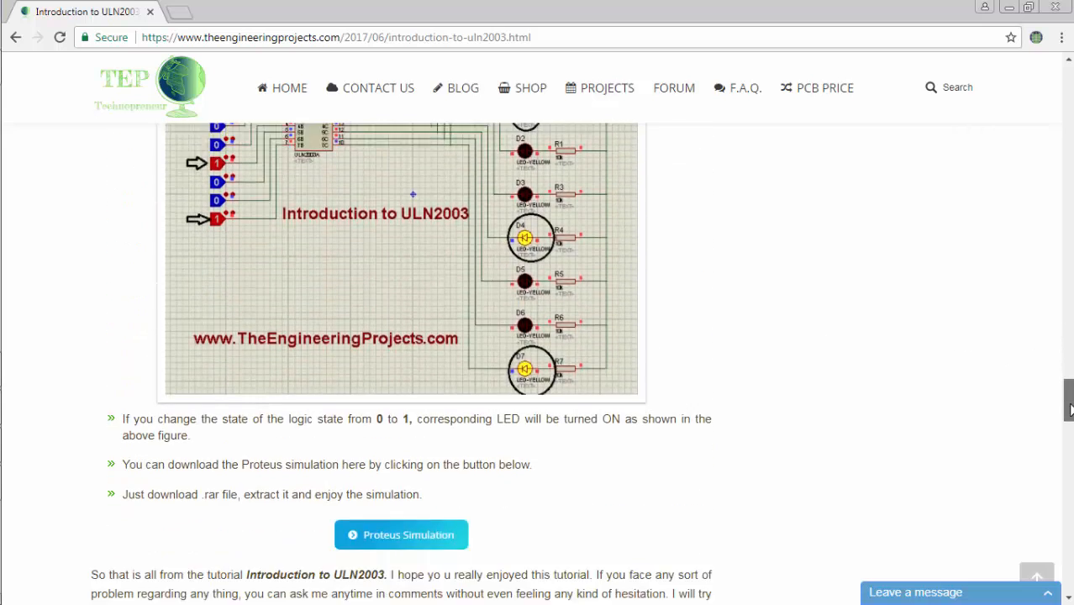
scroll("down", 3)
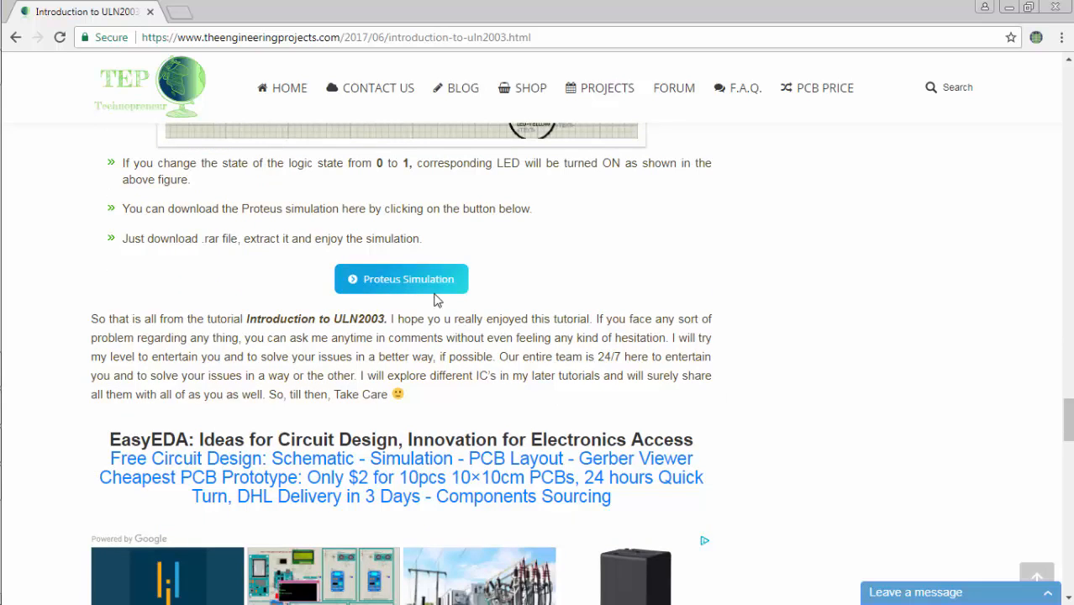
left_click(402, 278)
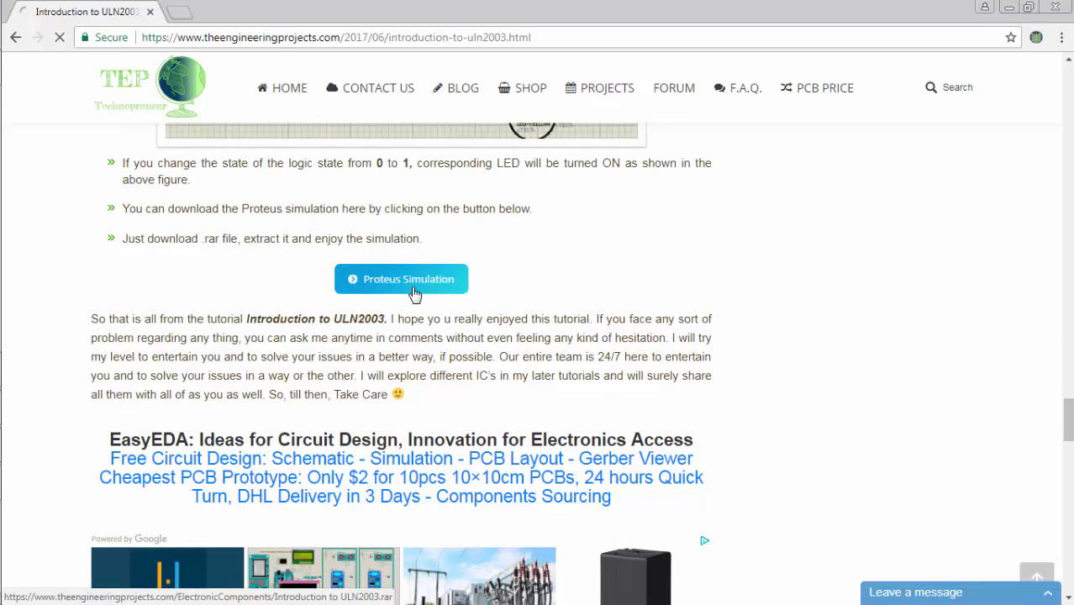
left_click(400, 278)
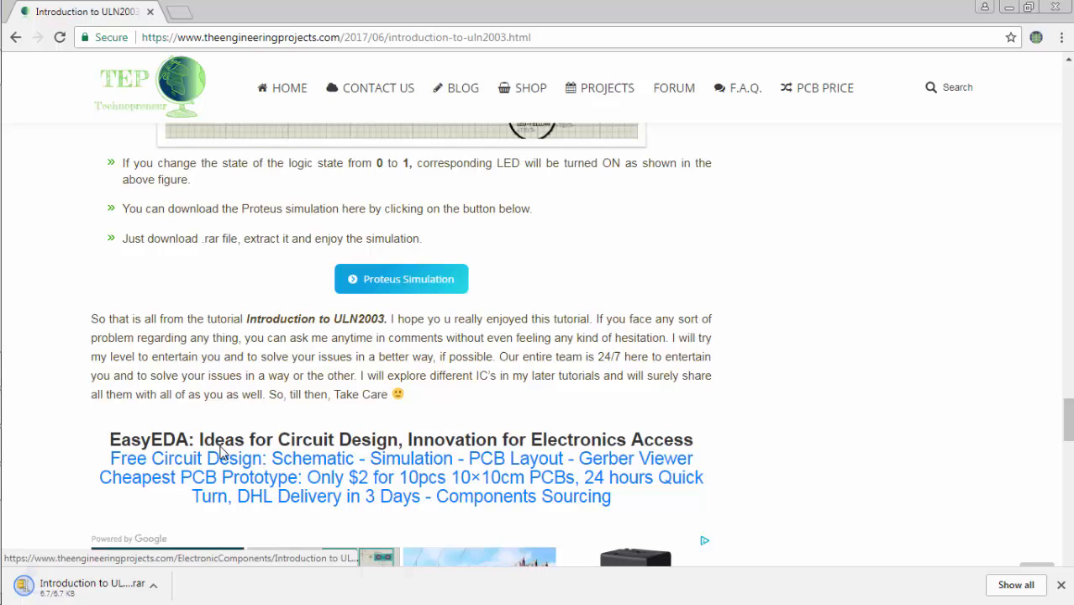
left_click(164, 585)
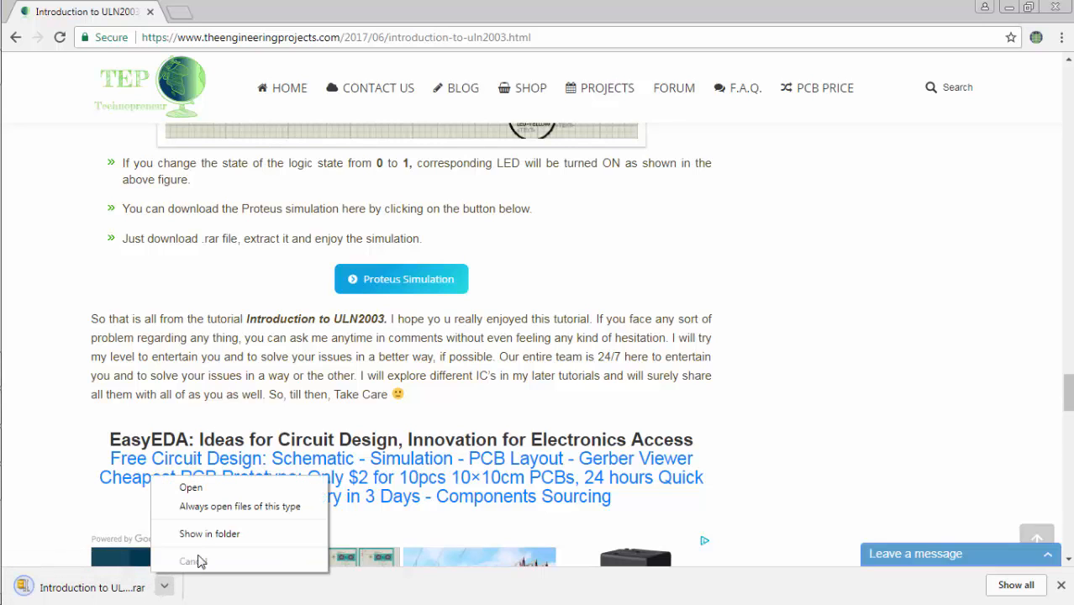
Step: Show the archive in Downloads, extract it here, and open the ULN2003 schematic design
left_click(209, 533)
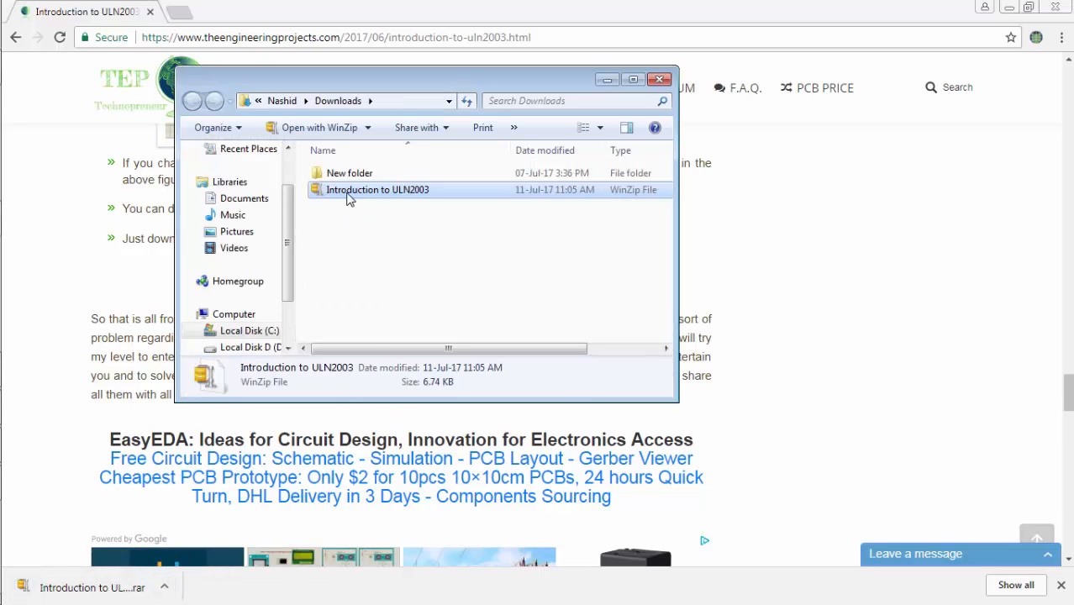
right_click(377, 189)
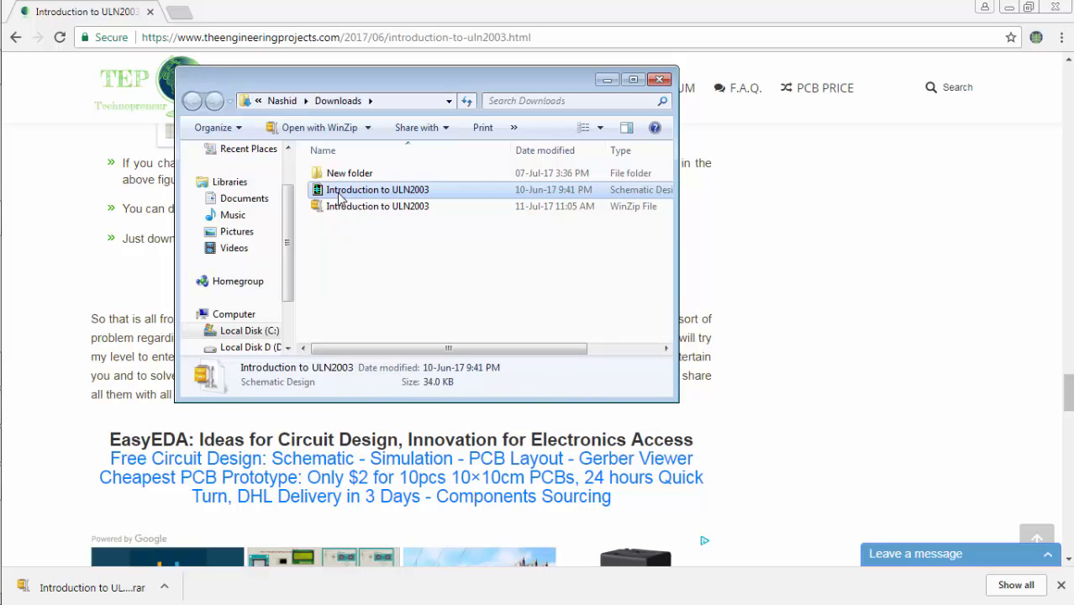
double_click(376, 189)
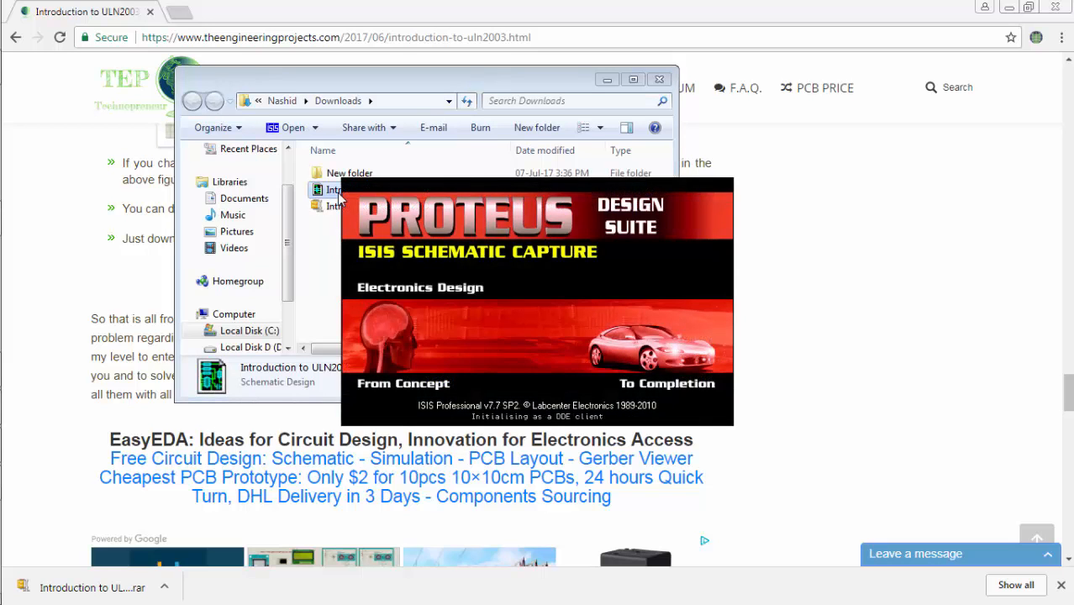
Step: Open the ULN2003 LED schematic in ISIS and reset a high logic state to 0
double_click(328, 189)
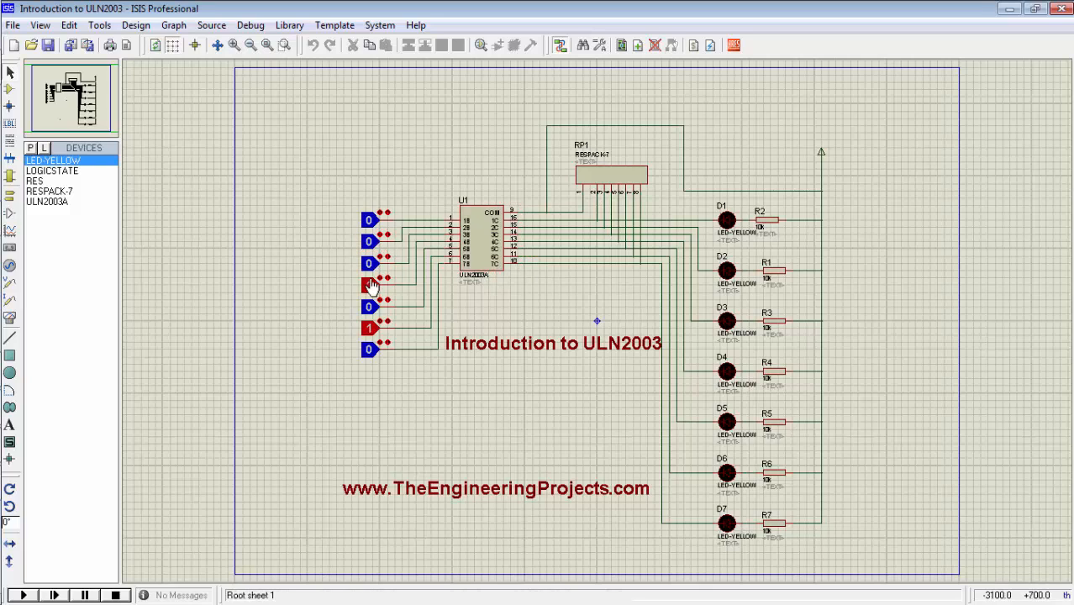
left_click(370, 328)
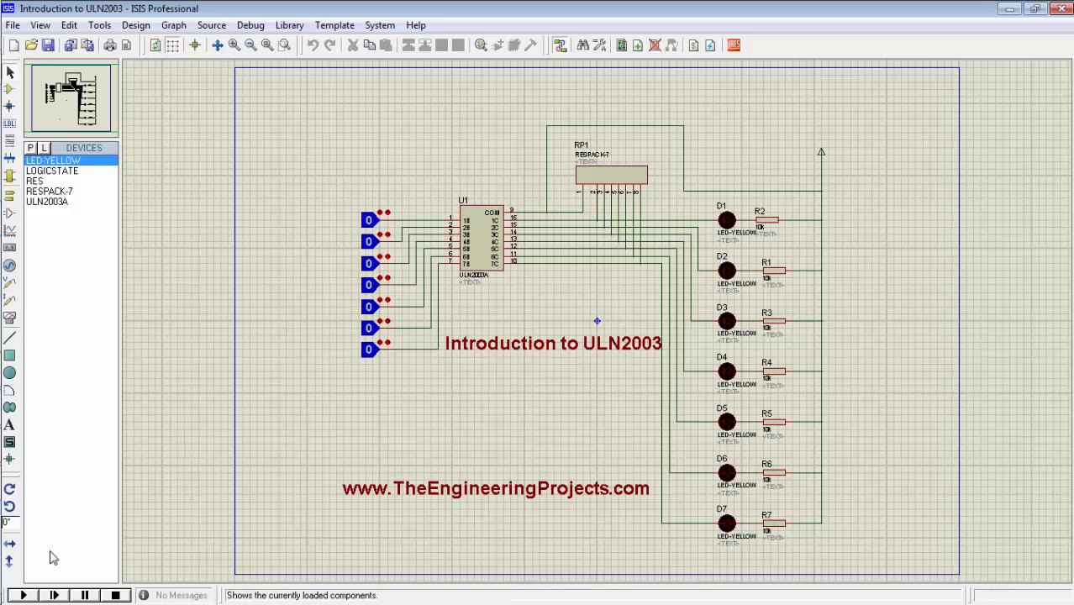
Step: Start the ULN2003 circuit simulation using the playback controls at bottom left
left_click(23, 595)
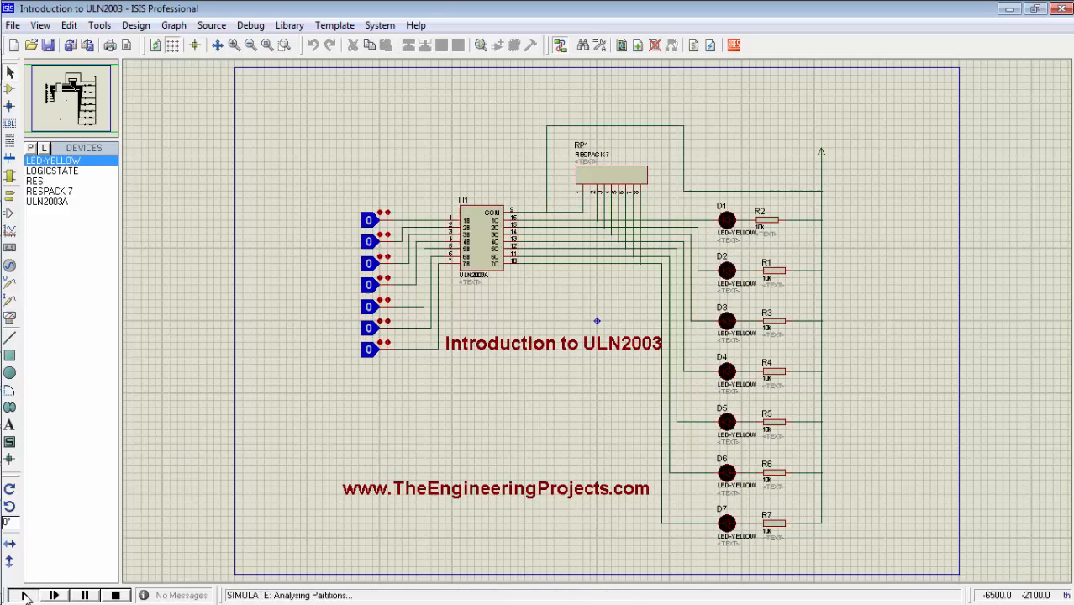
left_click(22, 595)
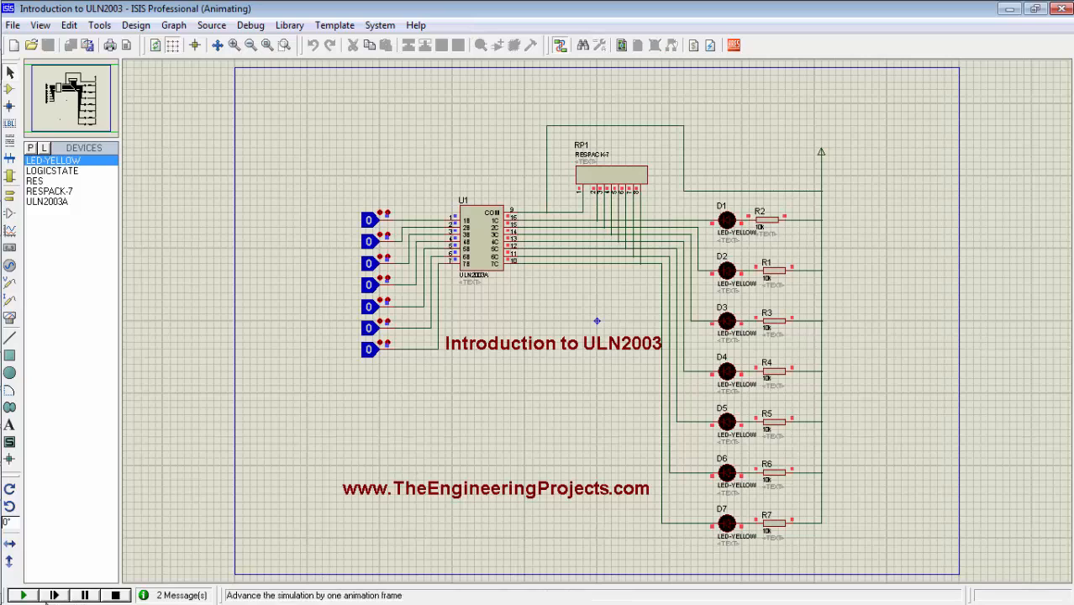
left_click(53, 595)
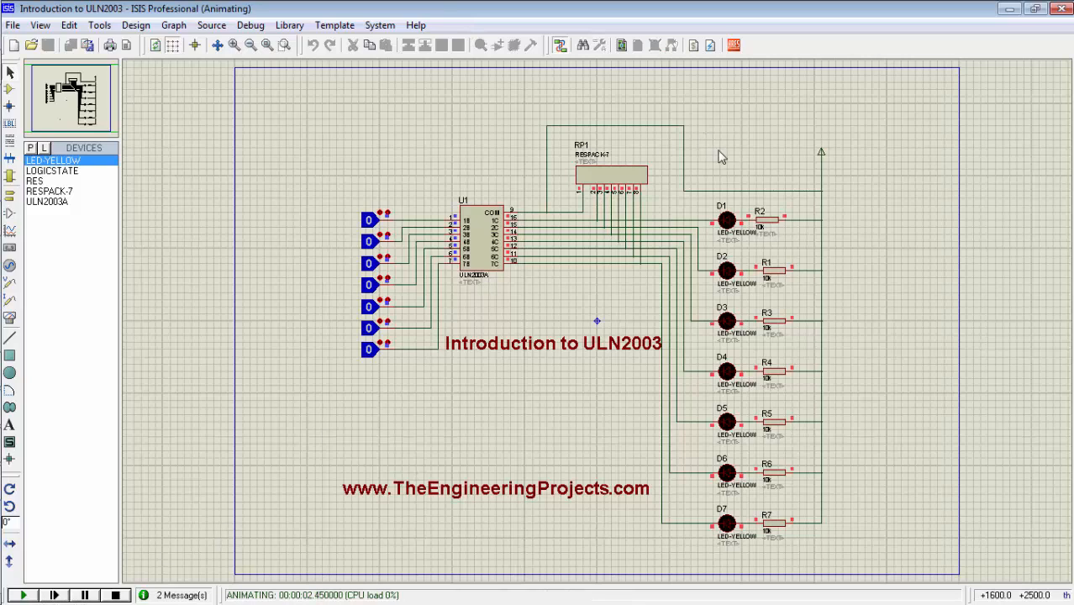
mouse_move(748, 163)
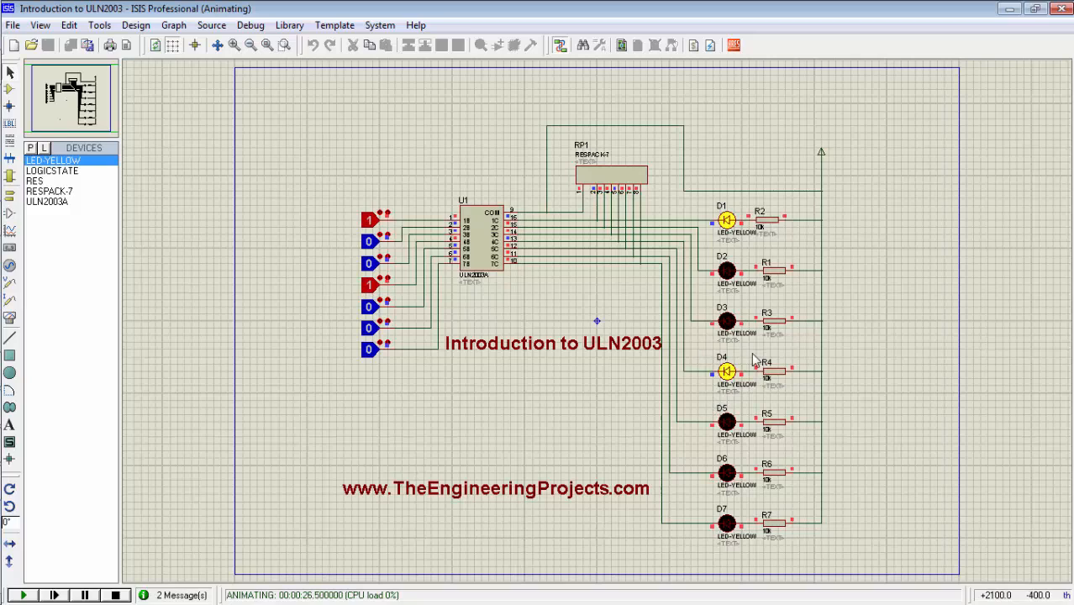
mouse_move(759, 318)
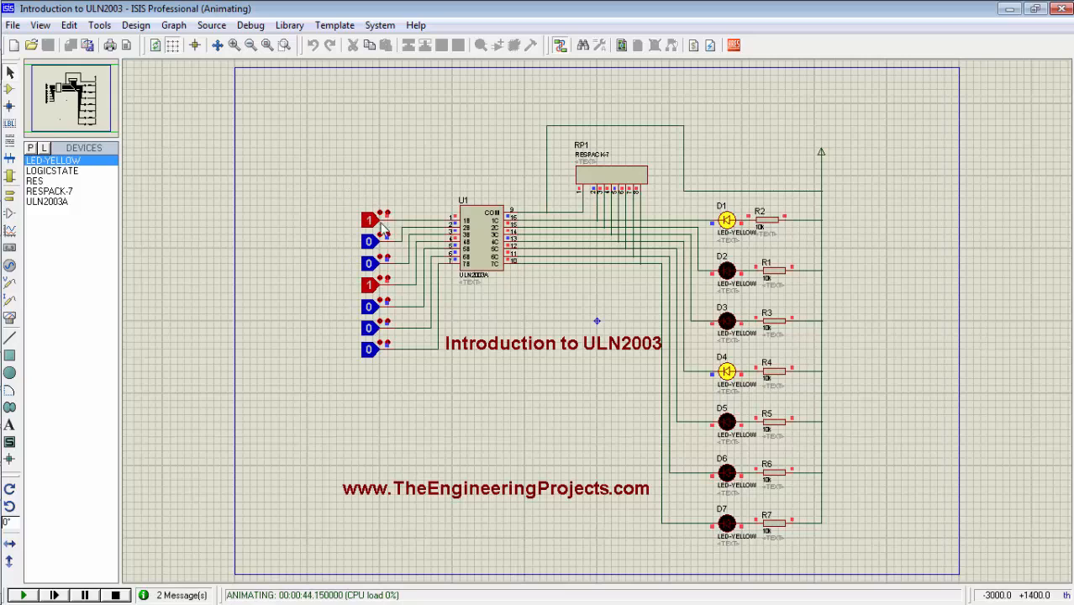
mouse_move(694, 217)
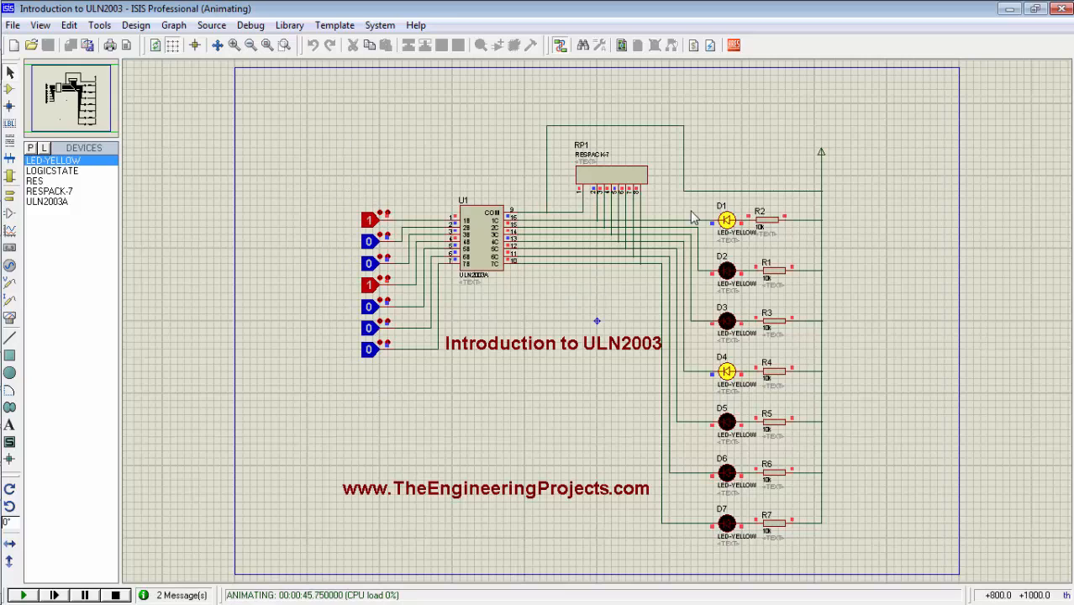
mouse_move(663, 313)
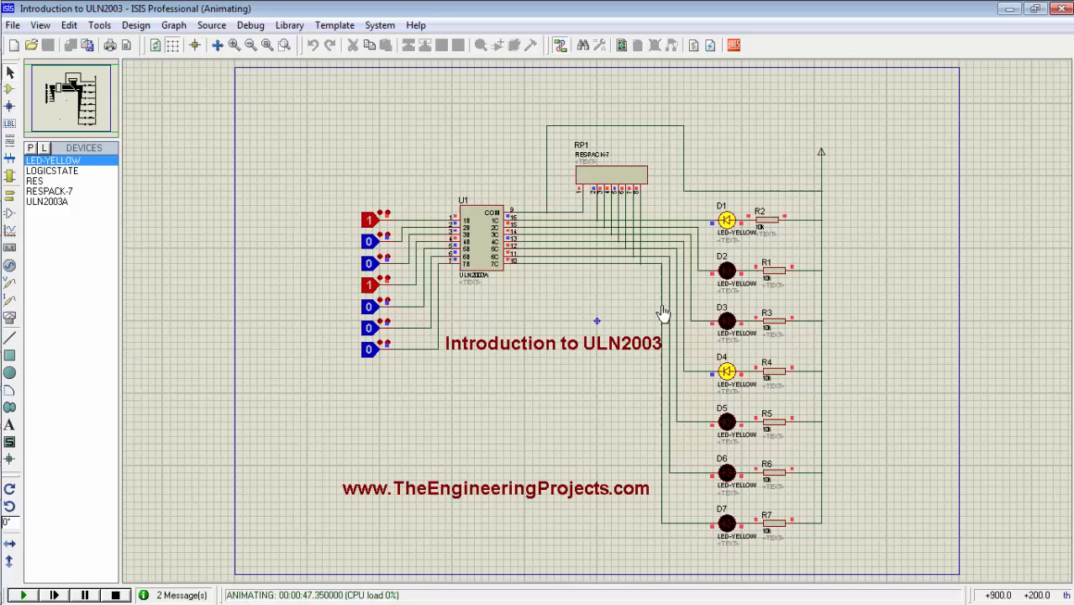